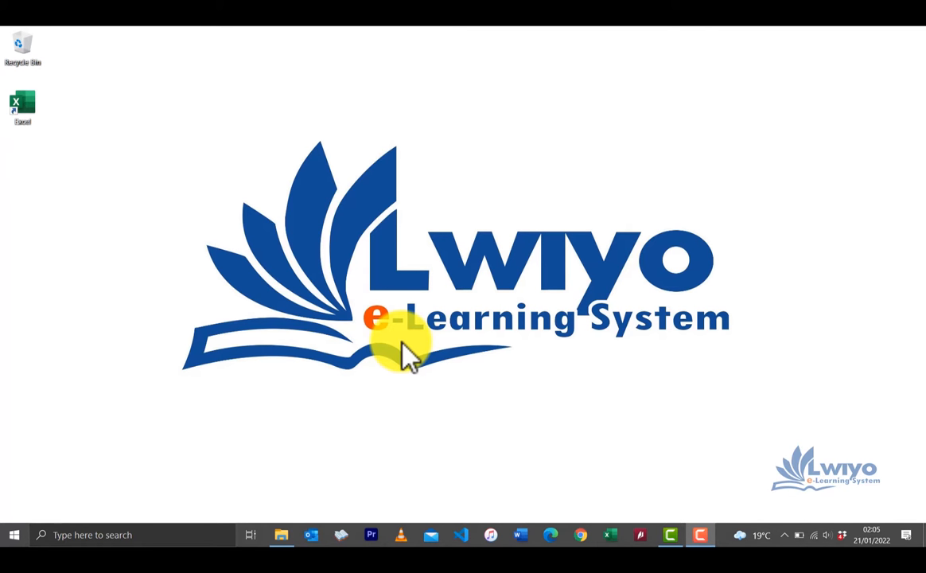
pyautogui.moveTo(479, 158)
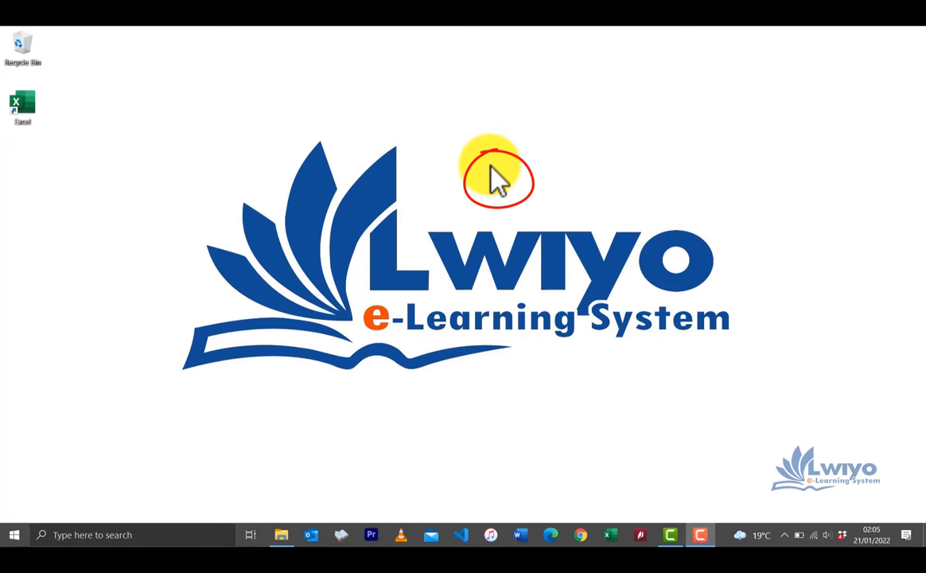
pyautogui.moveTo(493, 175)
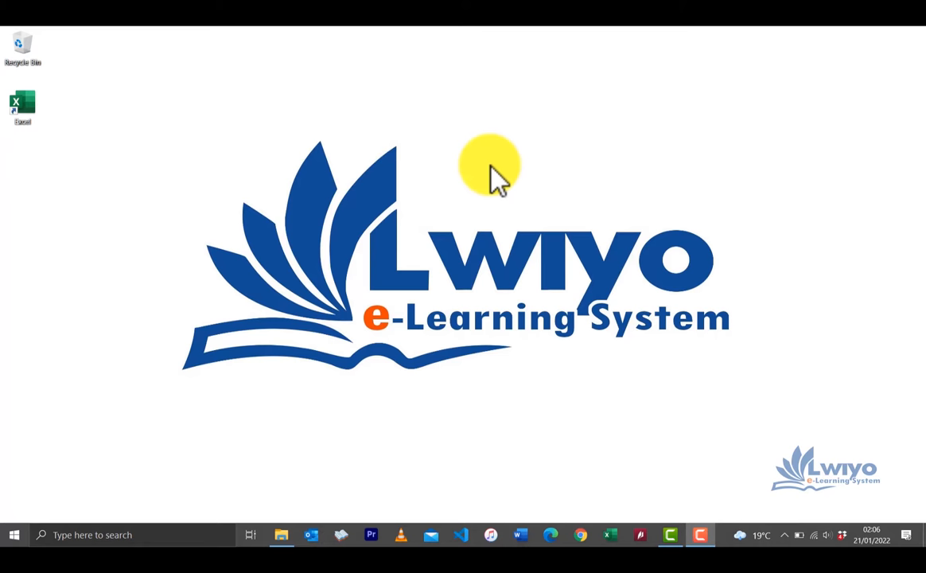
pyautogui.moveTo(375, 321)
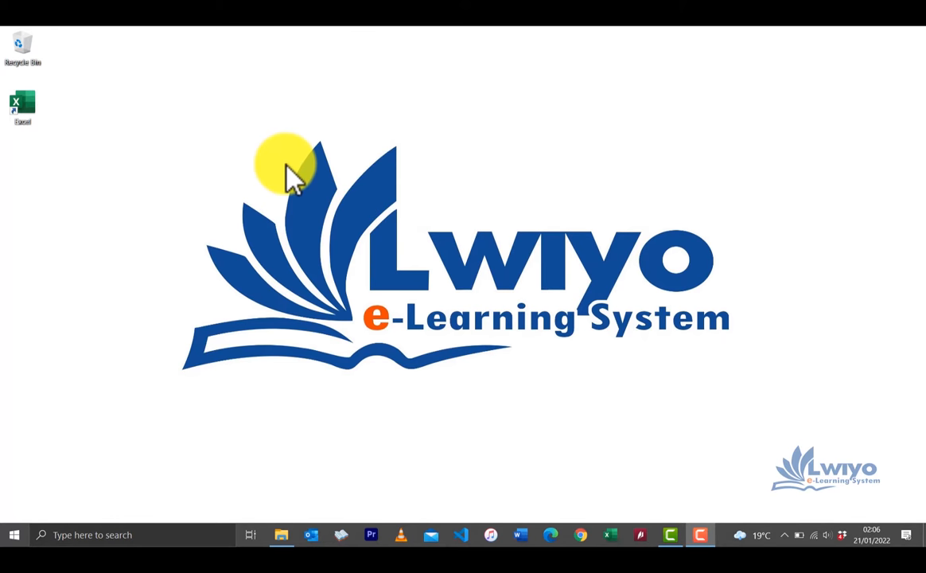
pyautogui.moveTo(72, 130)
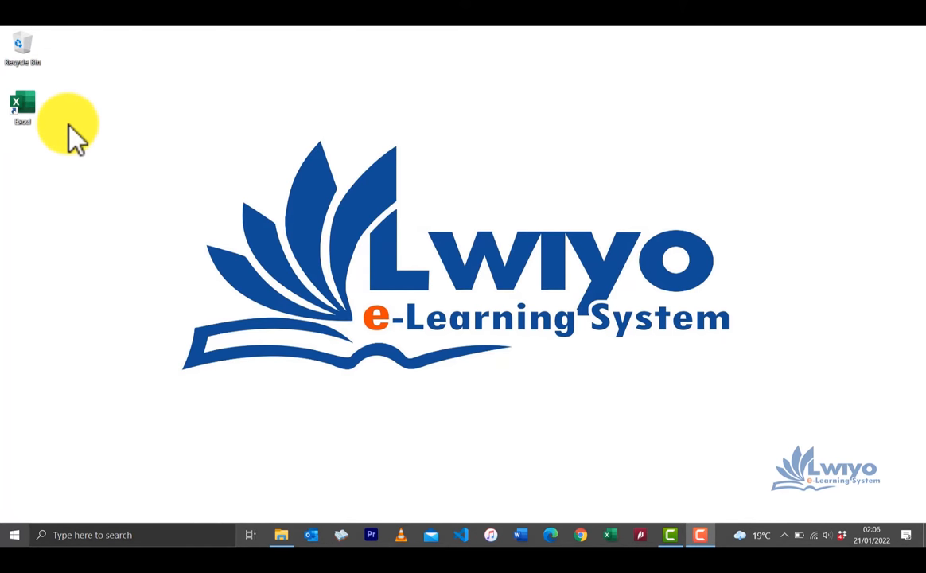
# Launch Excel from the desktop icon and start a Blank workbook (Book1)
pyautogui.doubleClick(23, 108)
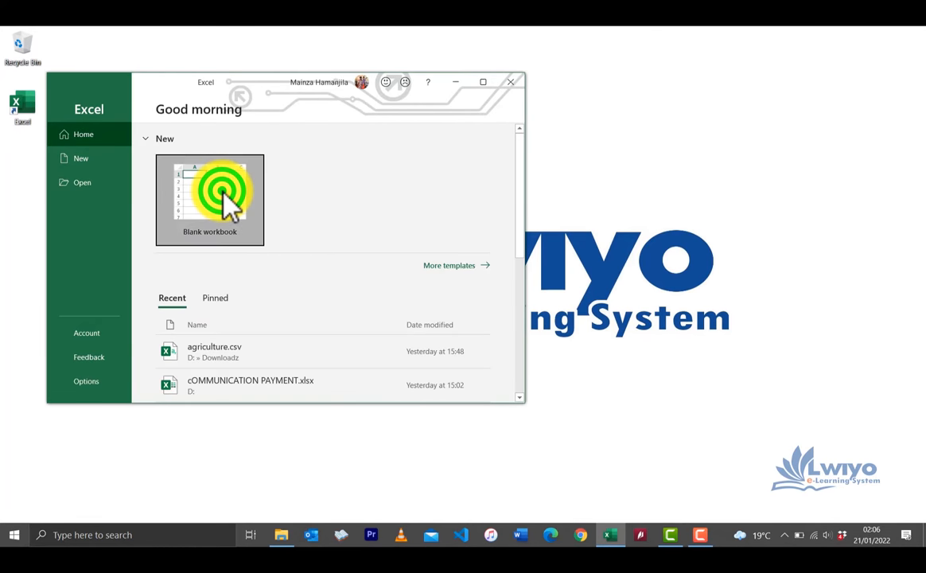
pyautogui.click(210, 199)
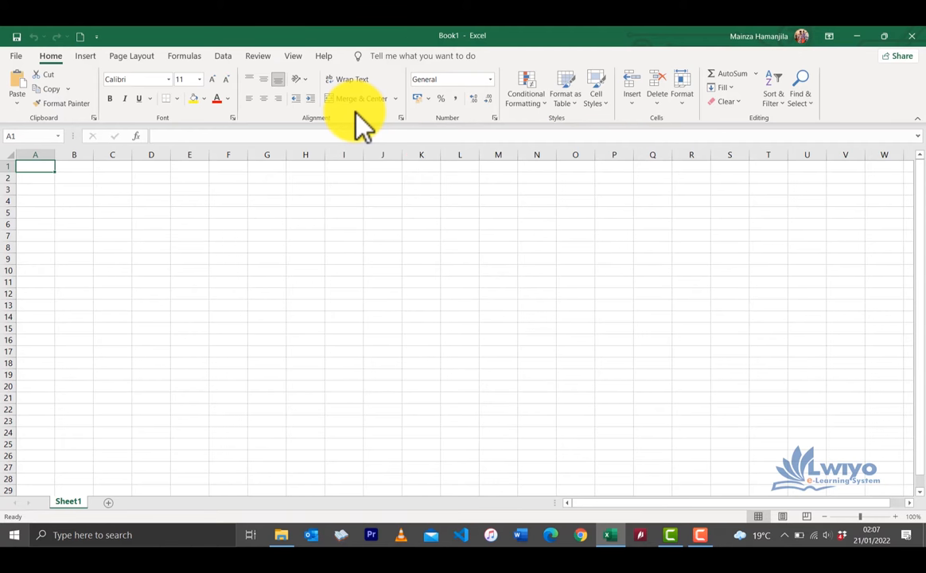
pyautogui.moveTo(321, 104)
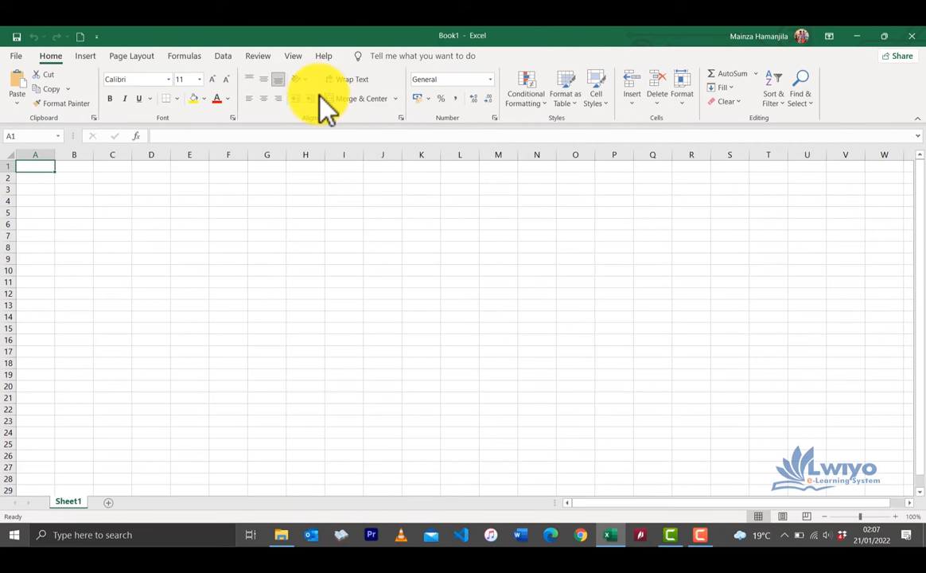
pyautogui.moveTo(40, 103)
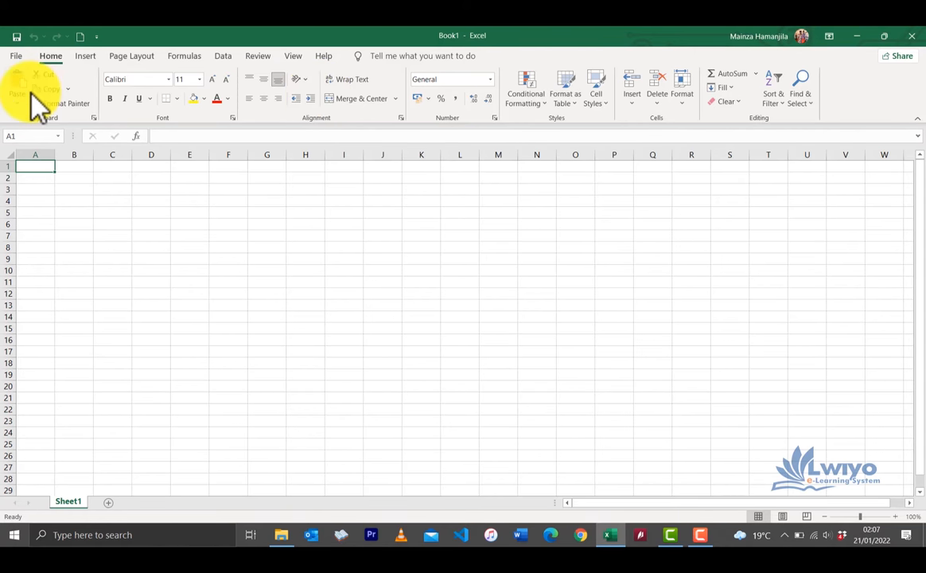
pyautogui.moveTo(361, 98)
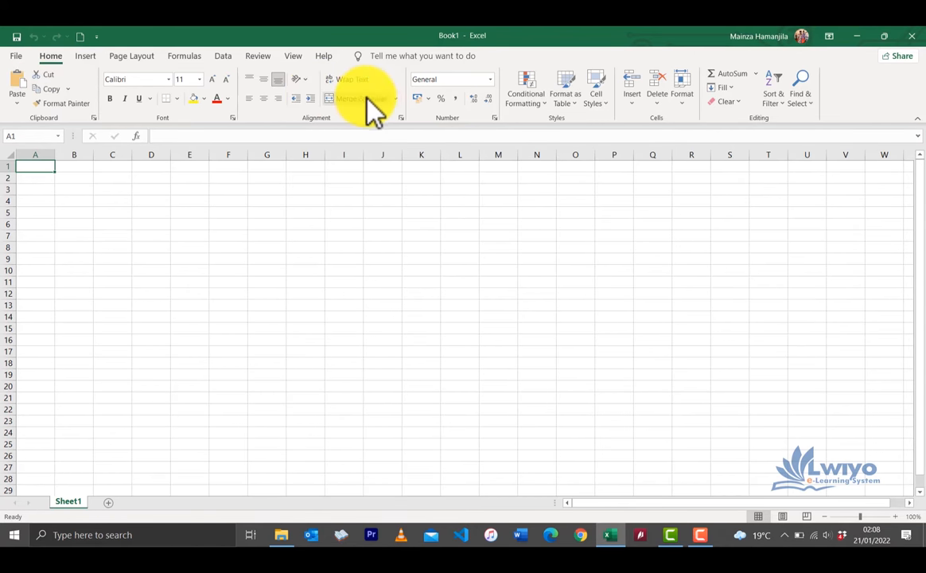
pyautogui.moveTo(494, 88)
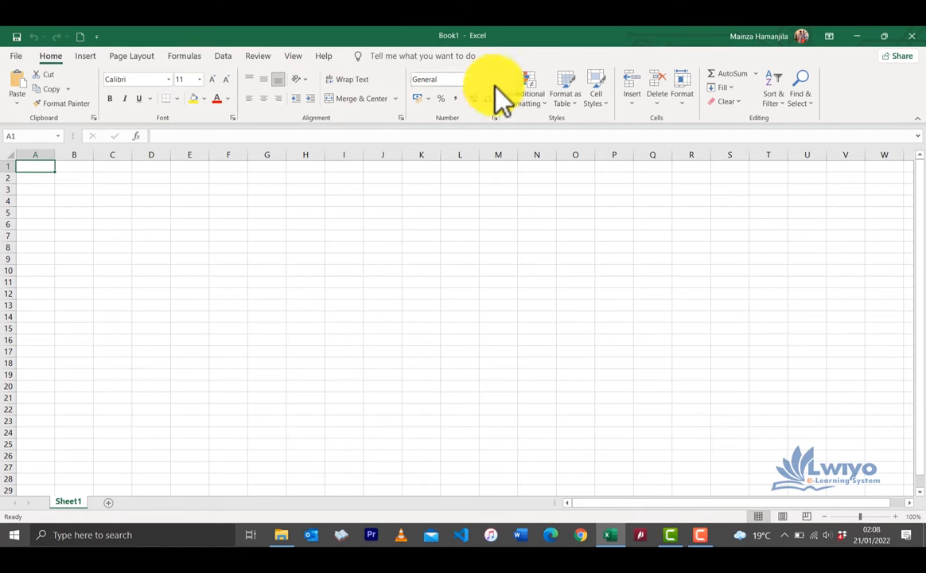
pyautogui.moveTo(528, 87)
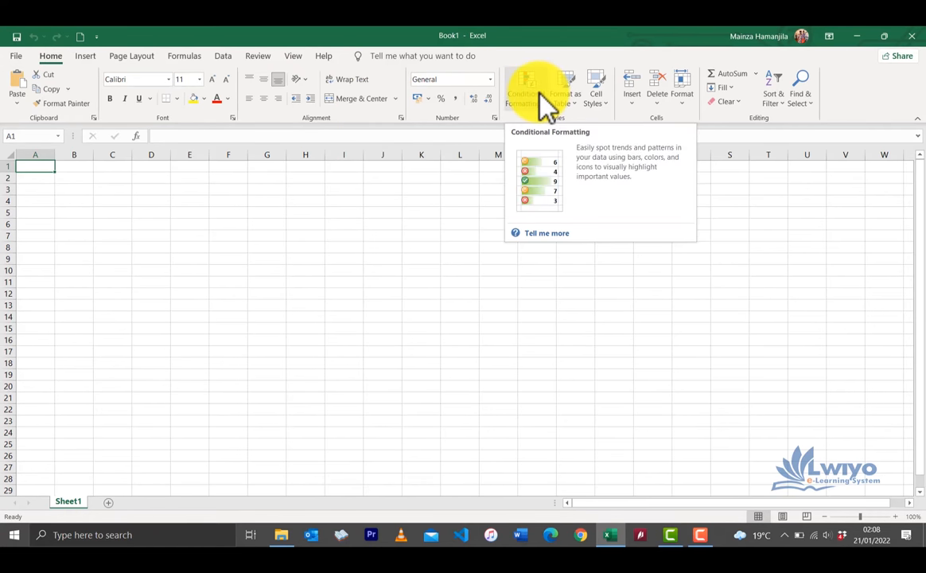
pyautogui.moveTo(35, 165)
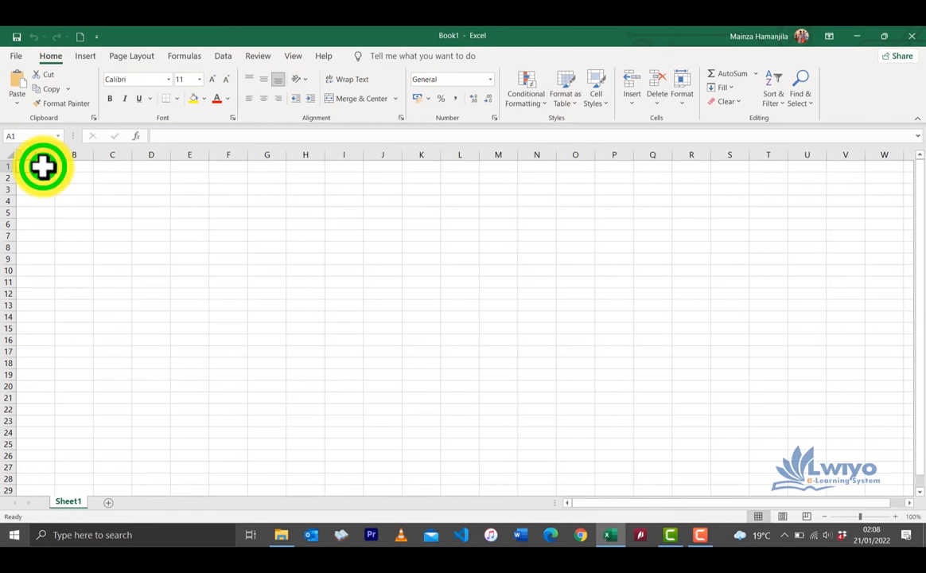
# Enter the text LWIYO into cell A1
pyautogui.write('LW')
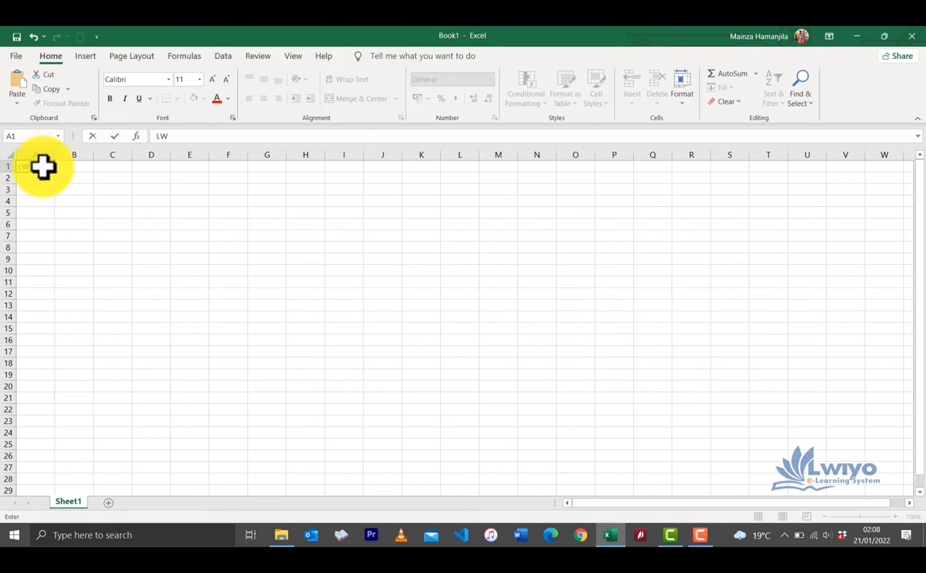
pyautogui.write('IYO')
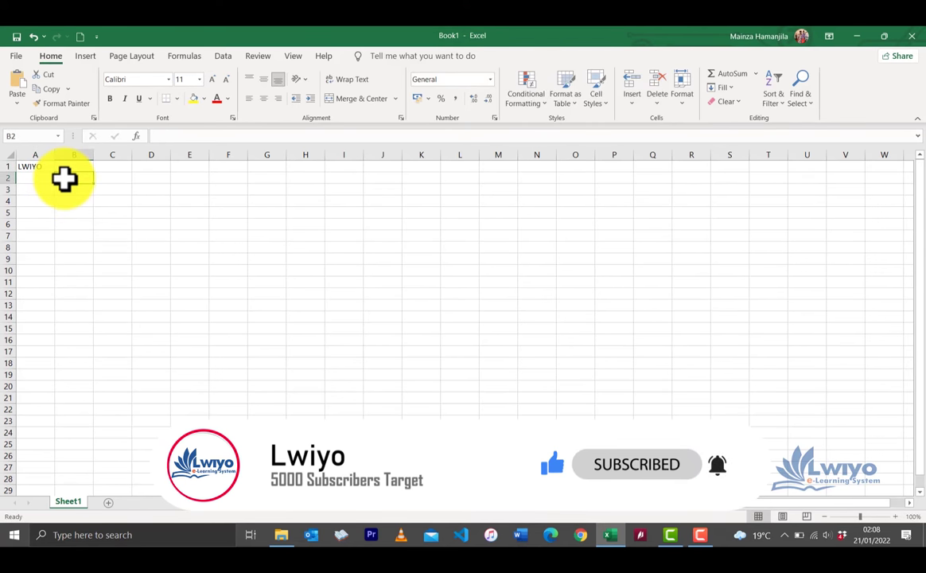
pyautogui.click(35, 167)
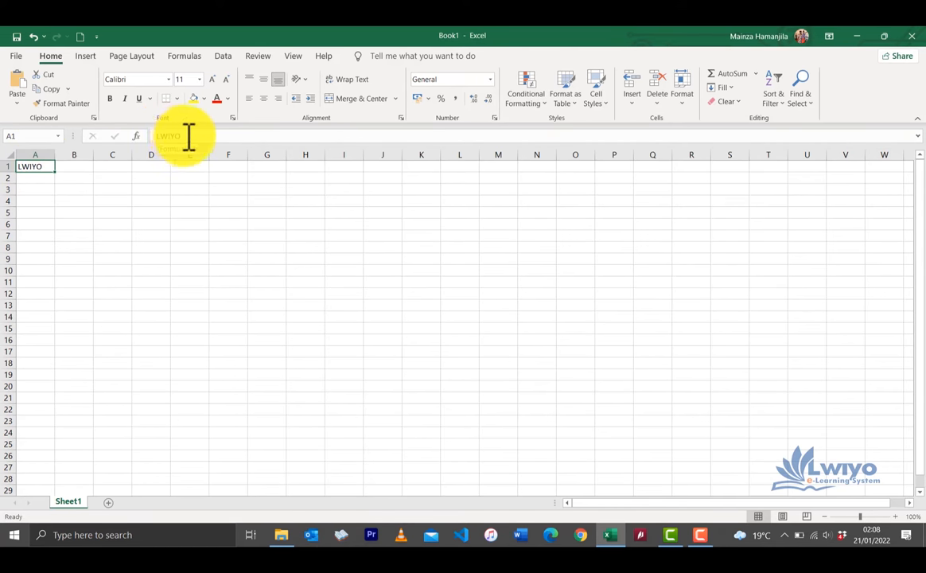
pyautogui.moveTo(199, 141)
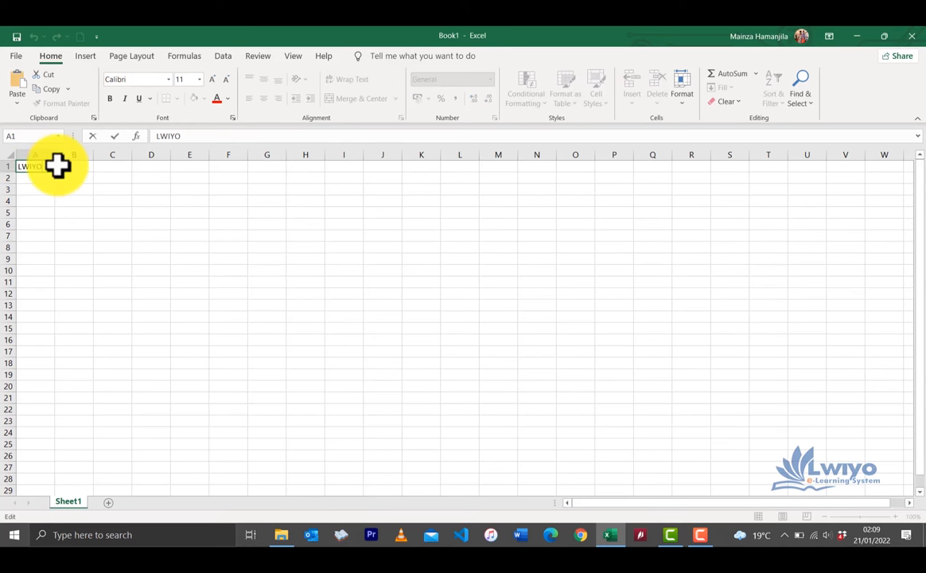
pyautogui.write('UHGTY')
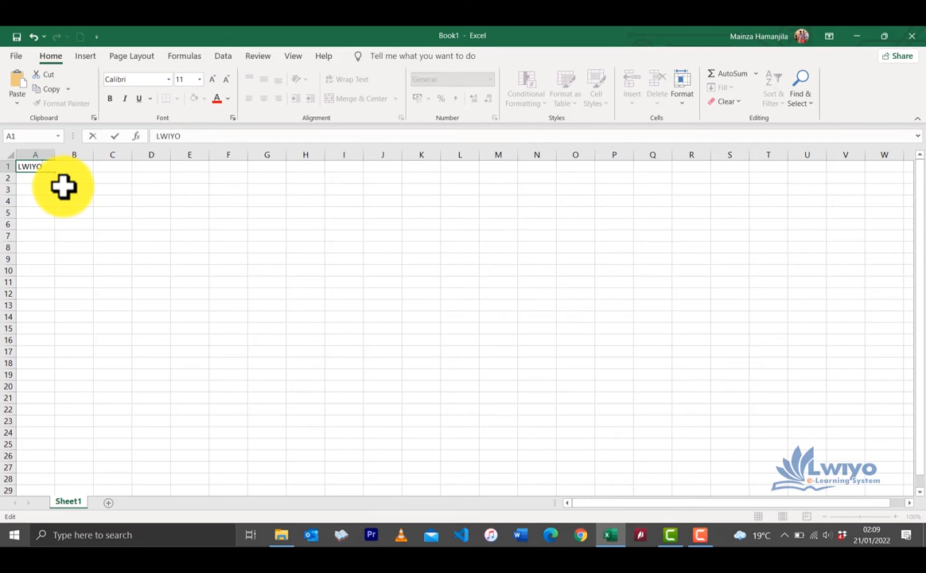
# Reselect the LWIYO cell A1 ahead of moving it to O9
pyautogui.click(73, 189)
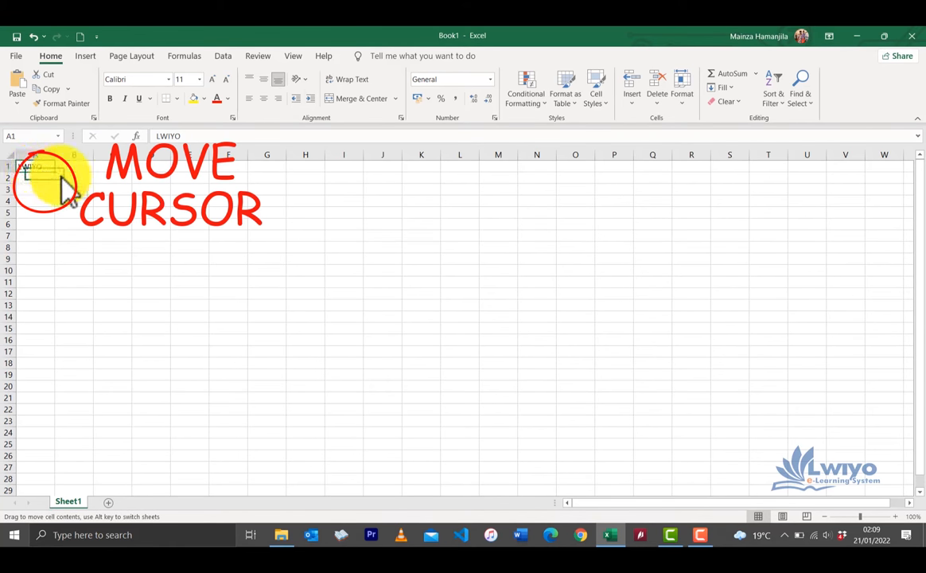
pyautogui.moveTo(347, 258)
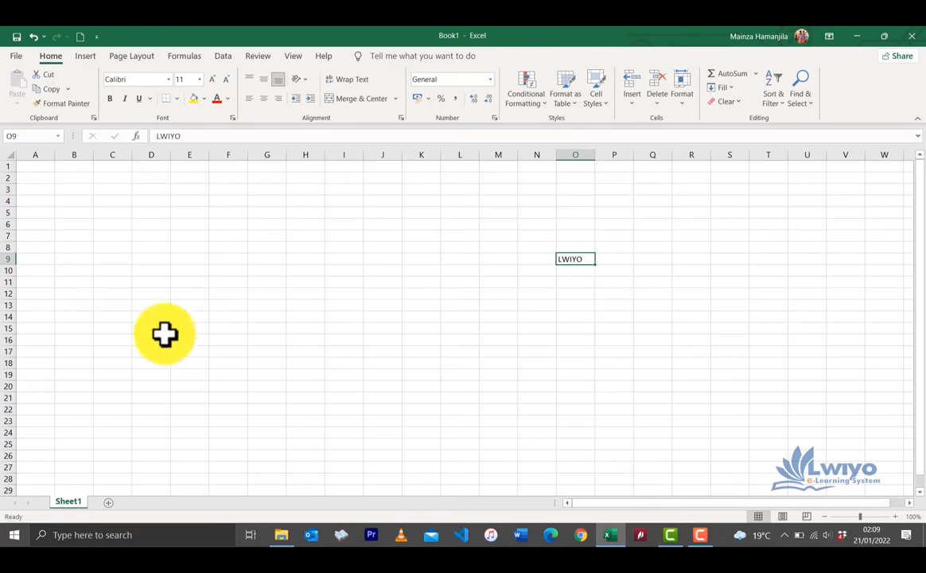
pyautogui.click(230, 235)
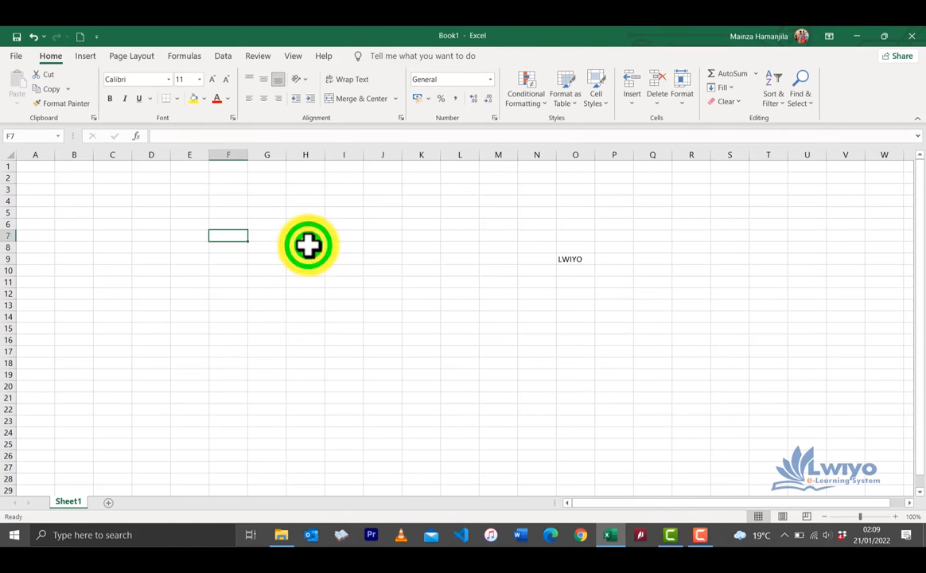
pyautogui.click(268, 223)
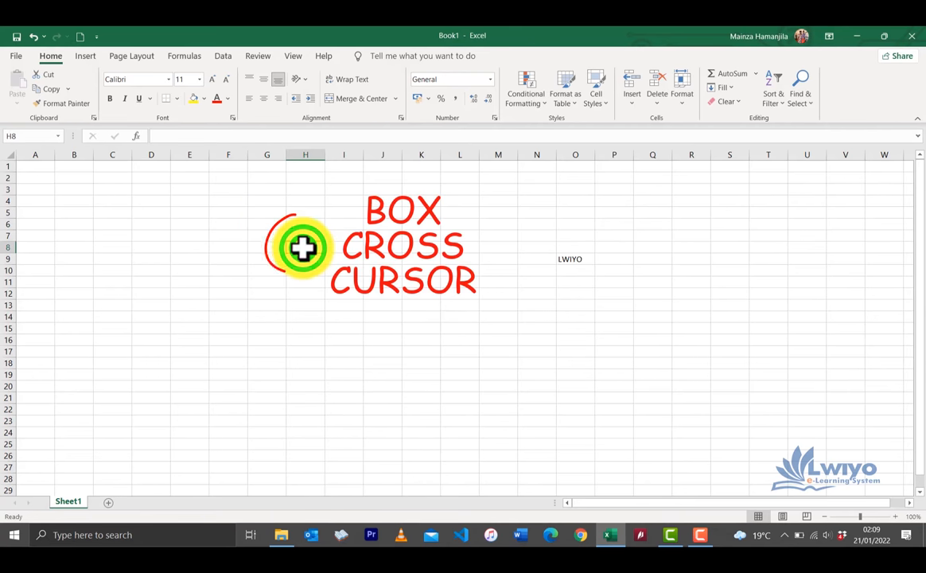
pyautogui.moveTo(358, 294)
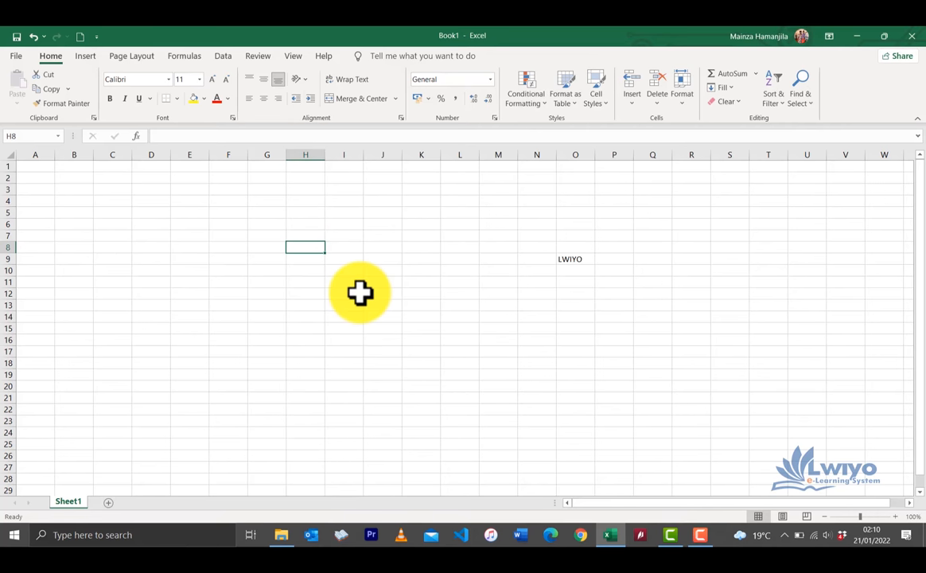
pyautogui.click(344, 293)
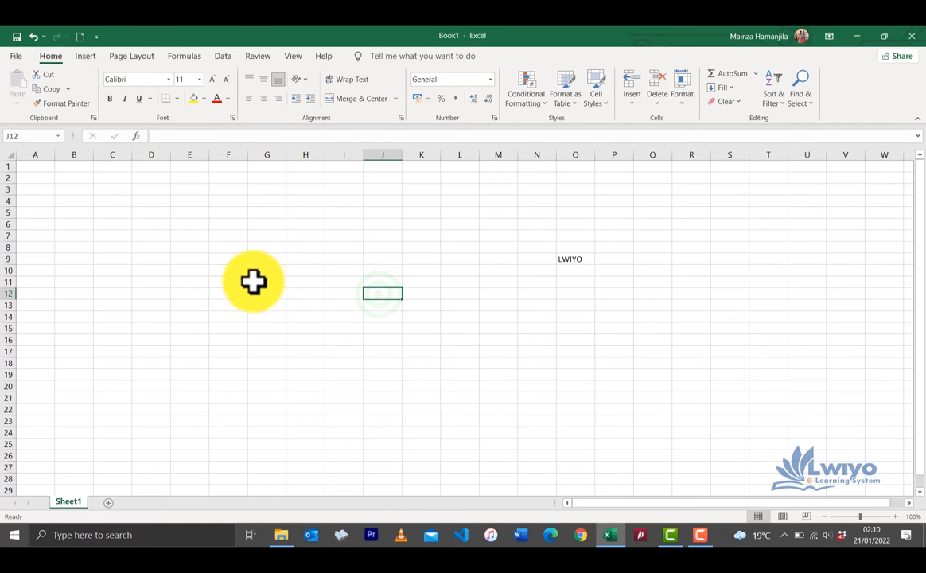
pyautogui.moveTo(255, 282); pyautogui.dragTo(416, 327)
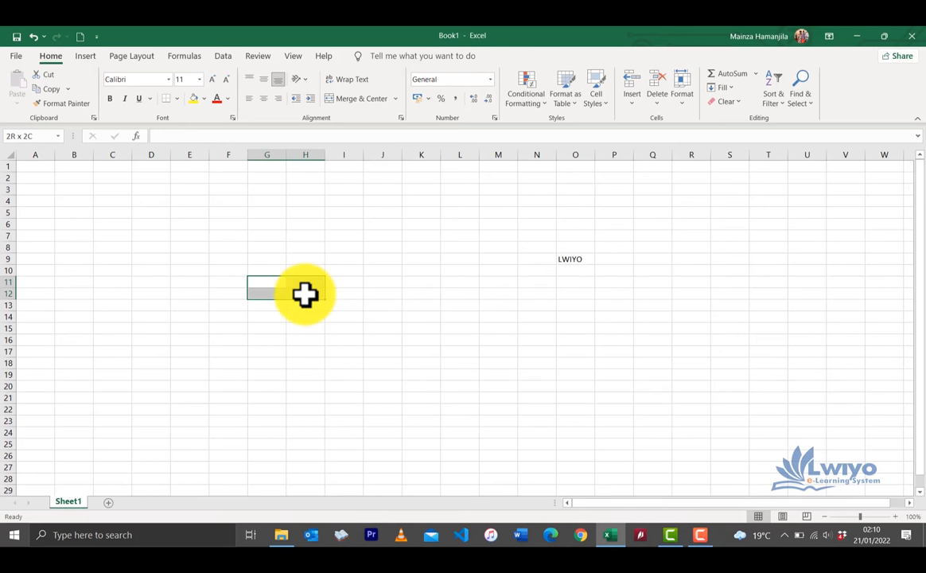
pyautogui.click(267, 269)
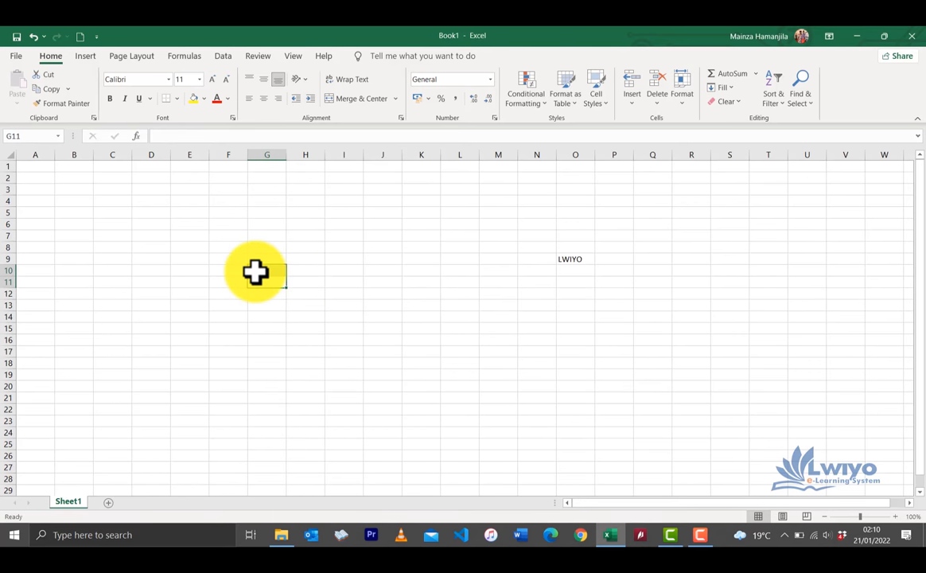
# Autofill LWIYO from O9 into a 3-column by 6-row block, O9:Q14
pyautogui.click(267, 271)
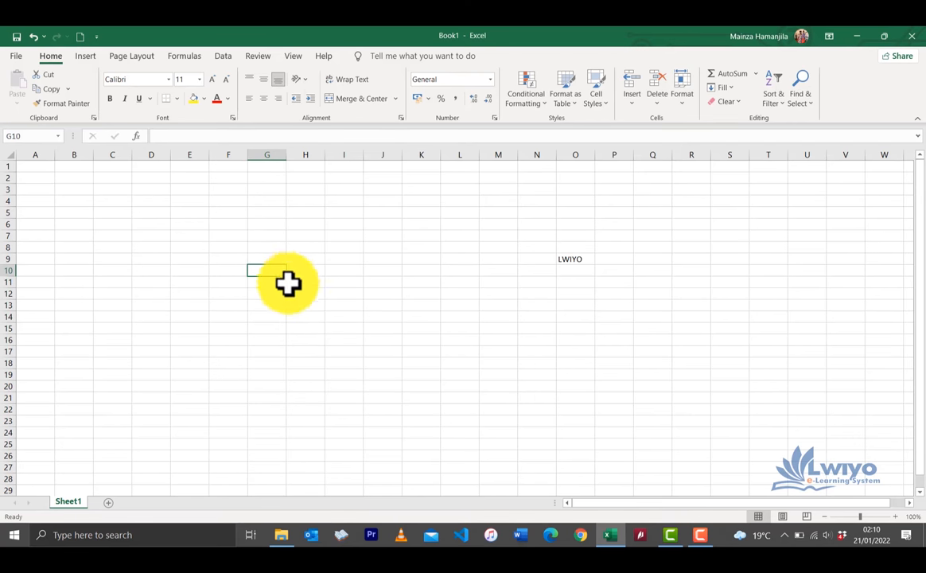
pyautogui.moveTo(283, 288)
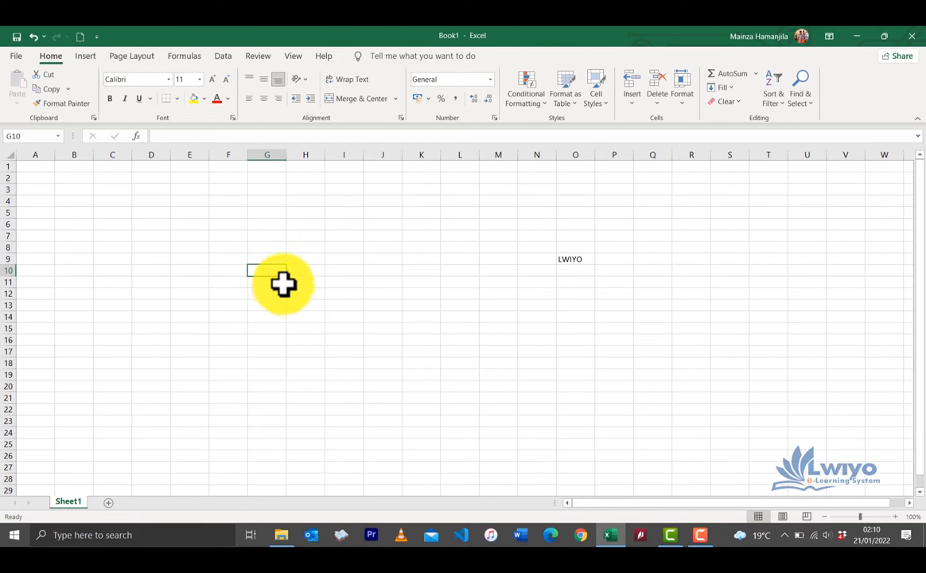
pyautogui.moveTo(290, 280)
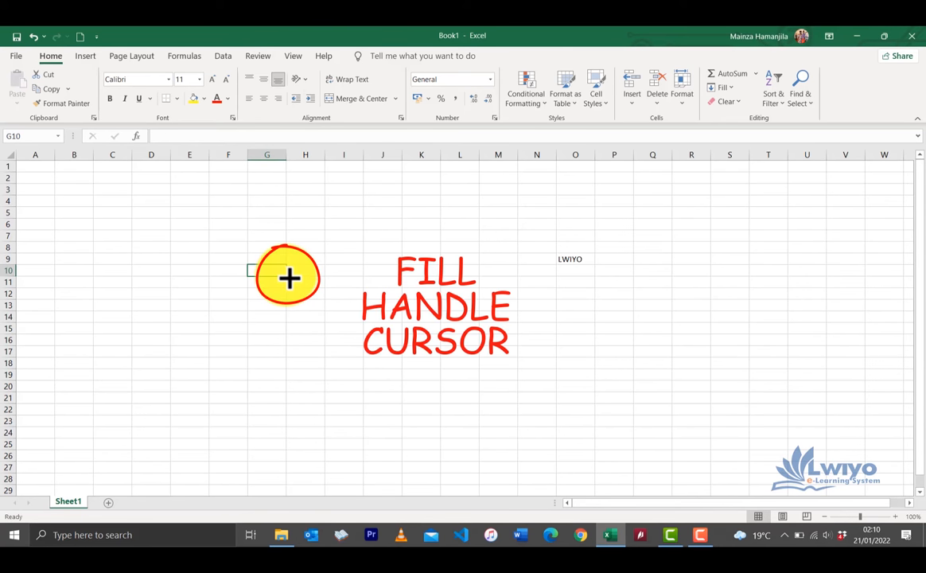
pyautogui.moveTo(574, 270)
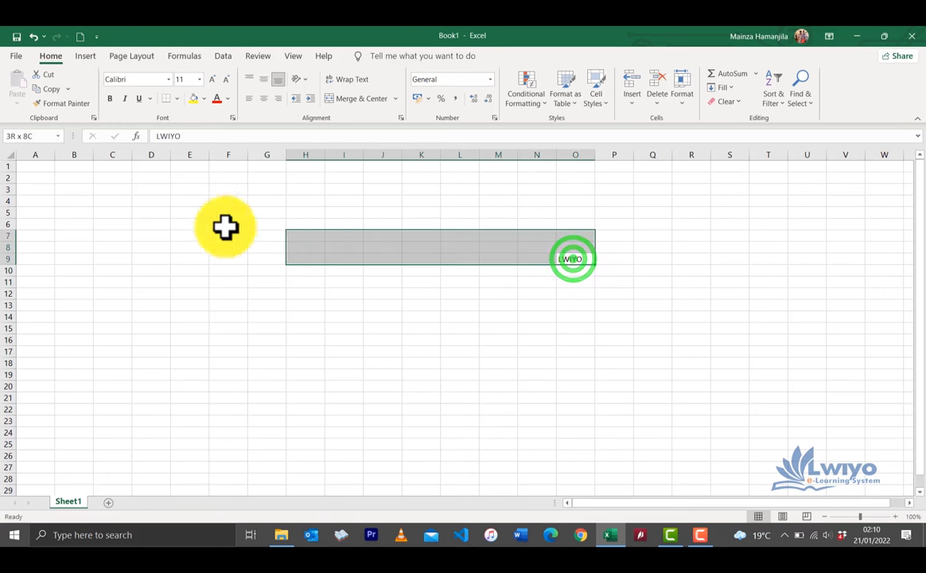
pyautogui.click(576, 257)
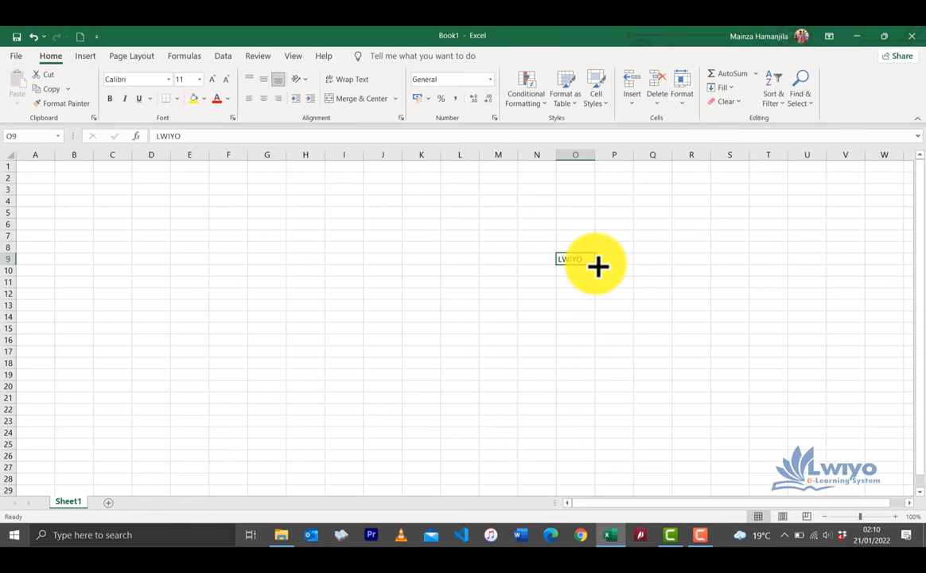
pyautogui.moveTo(598, 267); pyautogui.dragTo(591, 329)
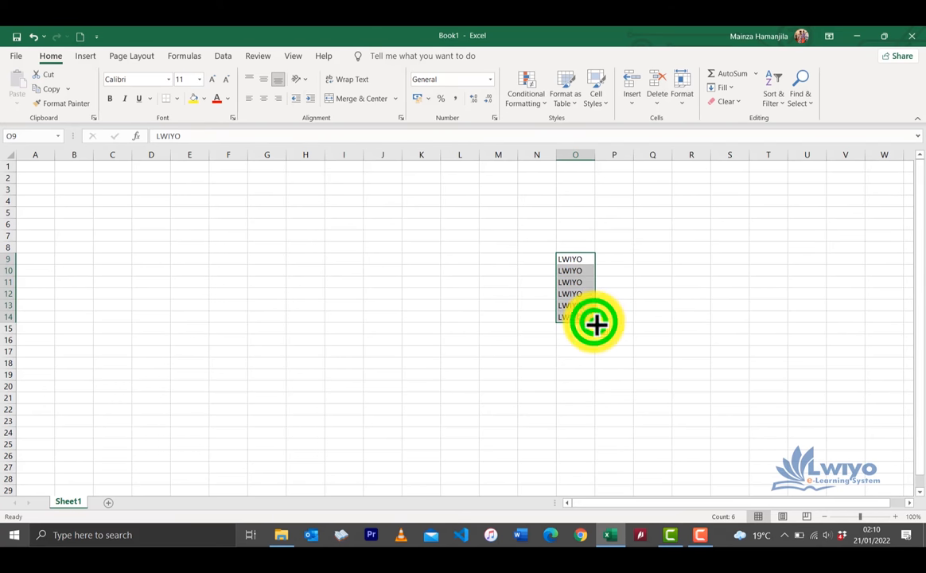
pyautogui.moveTo(595, 322); pyautogui.dragTo(673, 318)
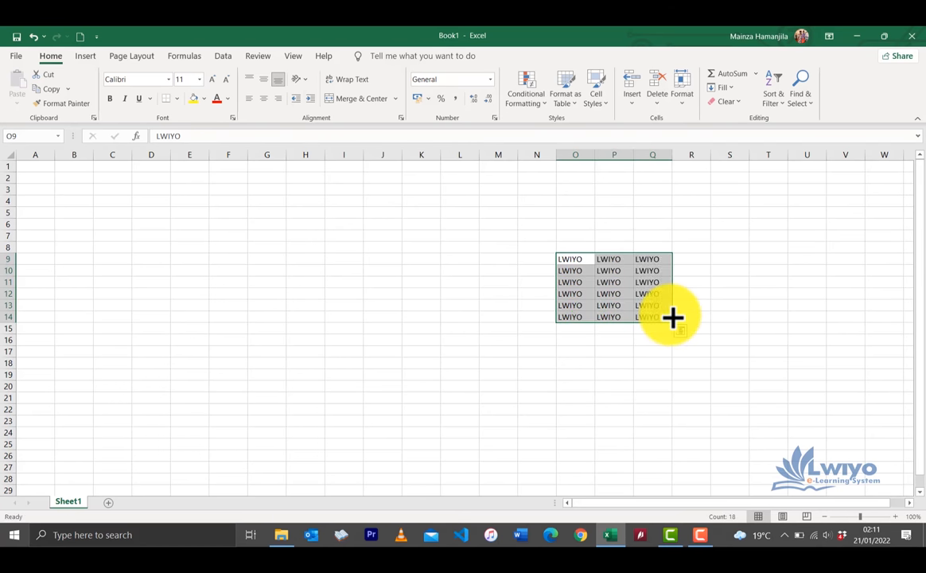
pyautogui.click(690, 258)
pyautogui.write('1')
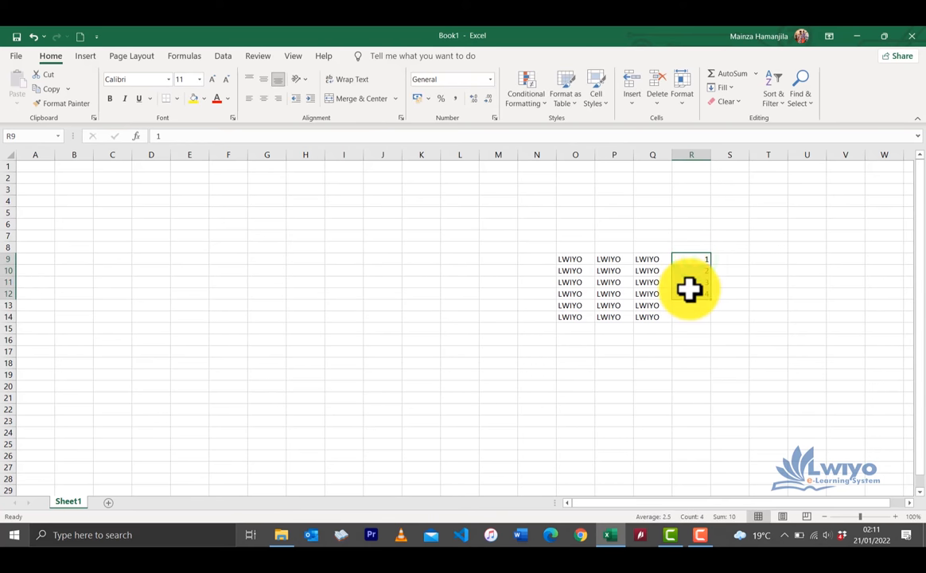
# Autofill the 1, 2 seed down into a 1–13 number series
pyautogui.moveTo(690, 257); pyautogui.dragTo(713, 310)
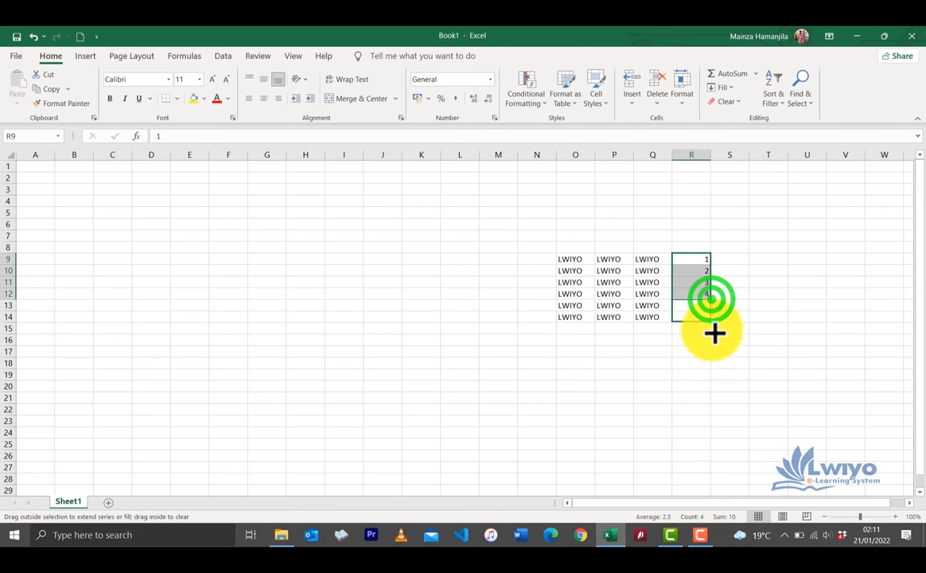
pyautogui.moveTo(707, 299); pyautogui.dragTo(706, 401)
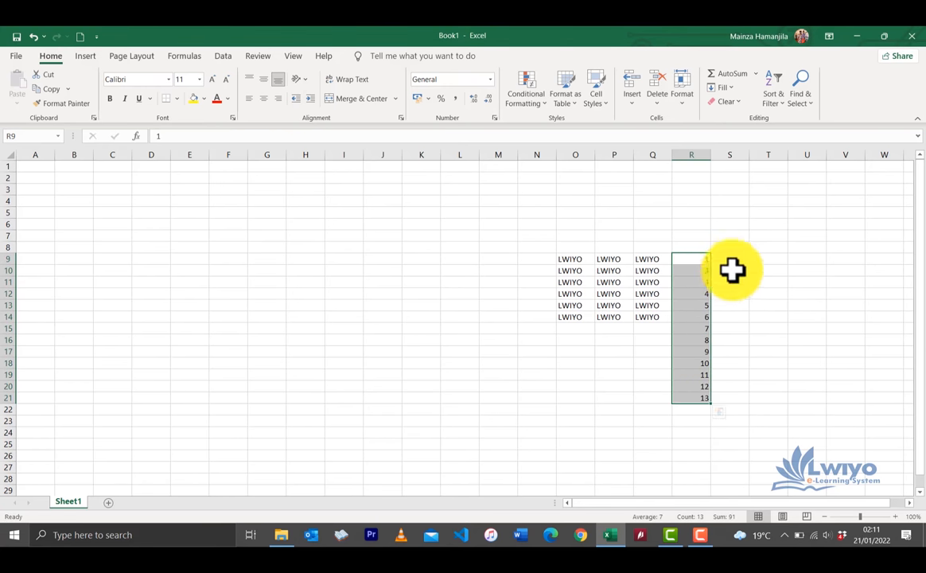
# Autofill letters A–D repeating beside the numbers and settle the block at B2:C14
pyautogui.click(729, 271)
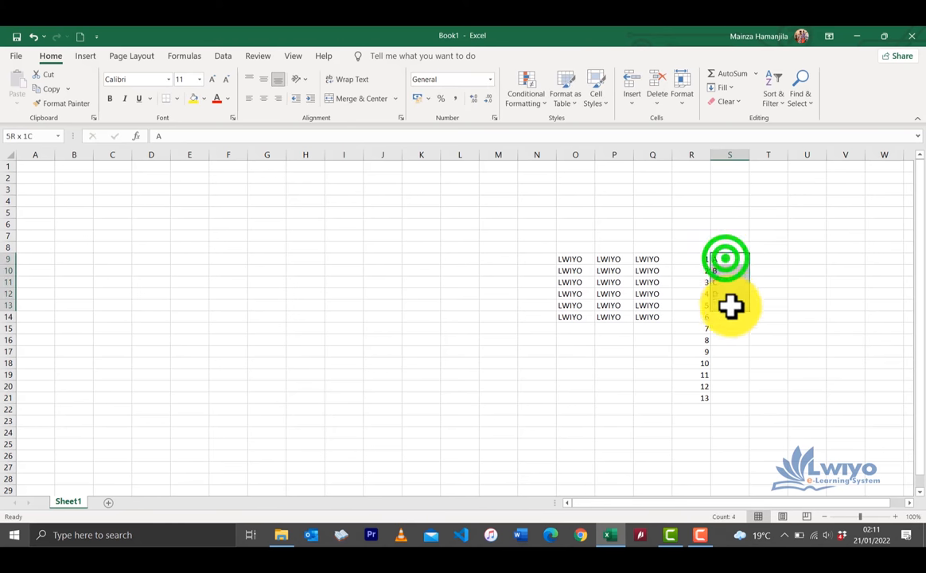
pyautogui.click(728, 258)
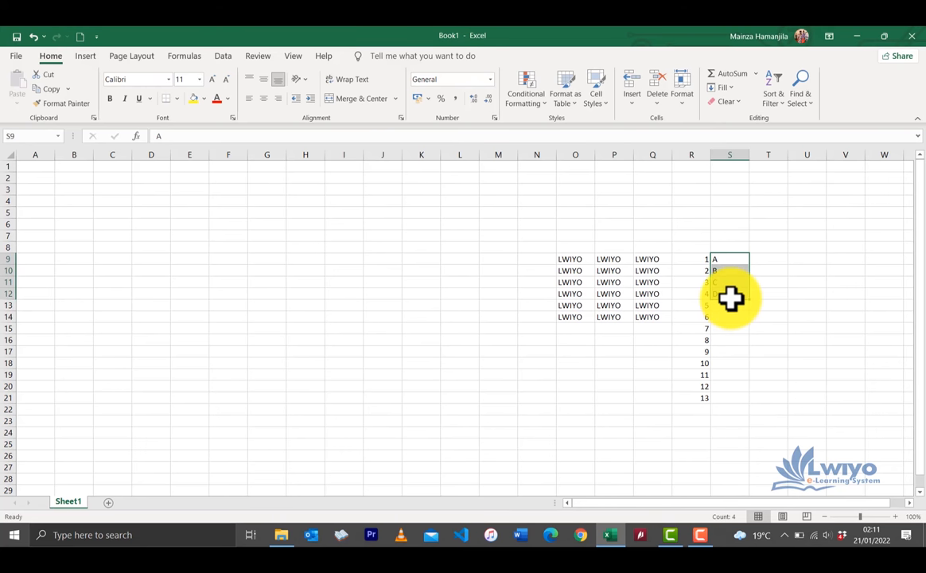
pyautogui.moveTo(729, 270); pyautogui.dragTo(729, 306)
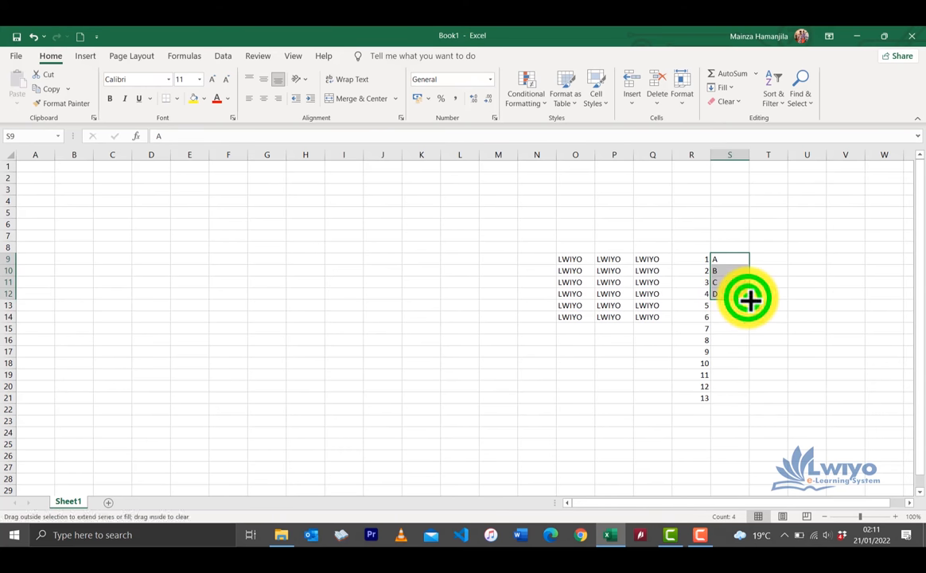
pyautogui.moveTo(748, 299); pyautogui.dragTo(745, 390)
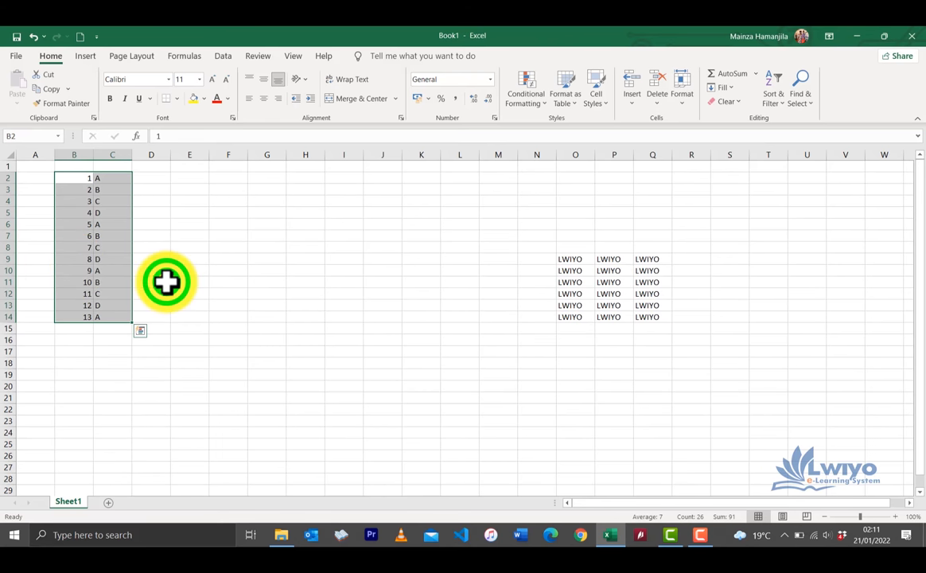
pyautogui.click(150, 281)
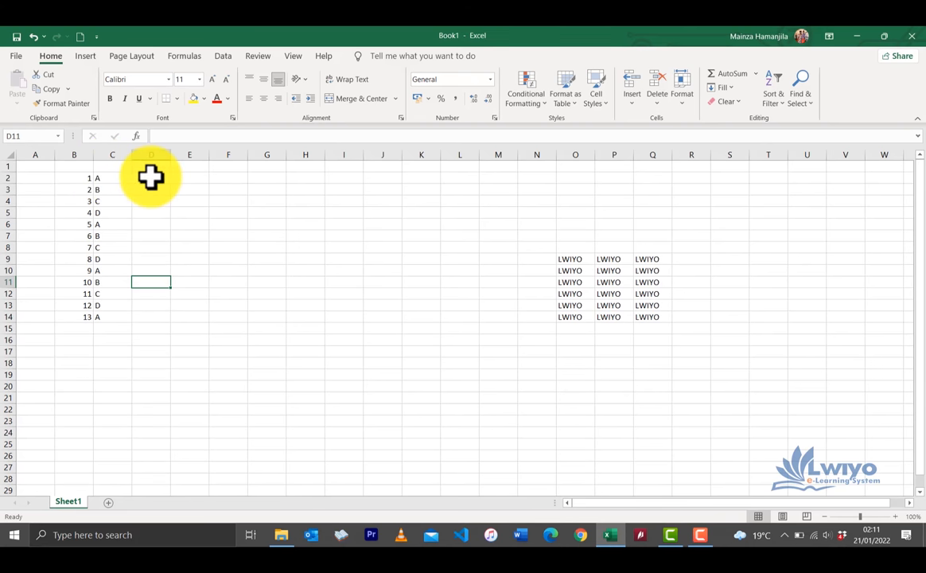
pyautogui.click(149, 178)
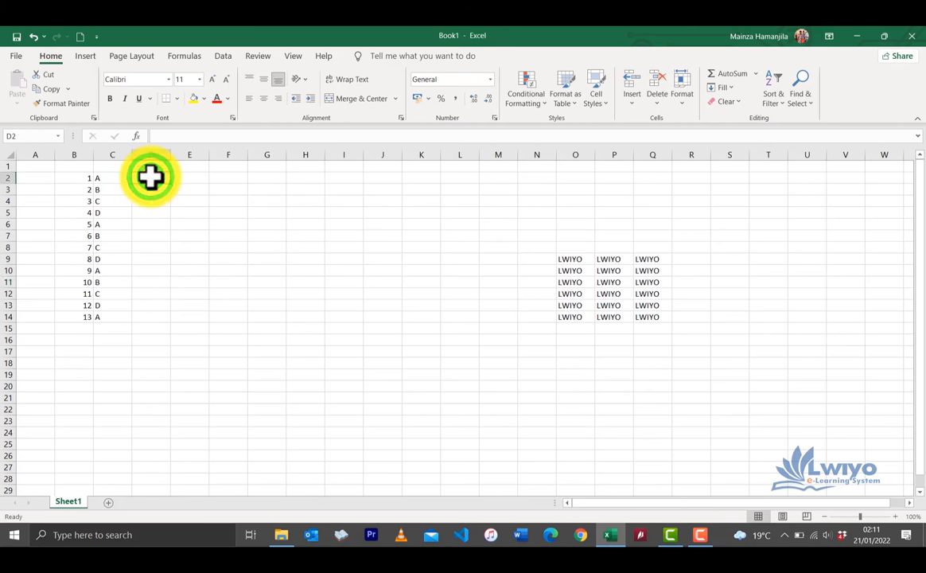
pyautogui.click(189, 200)
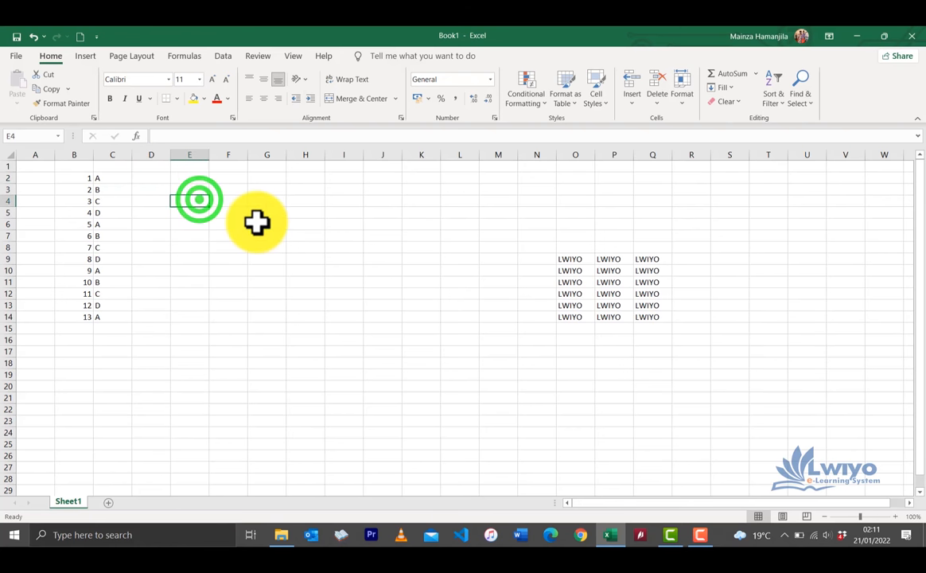
pyautogui.click(229, 189)
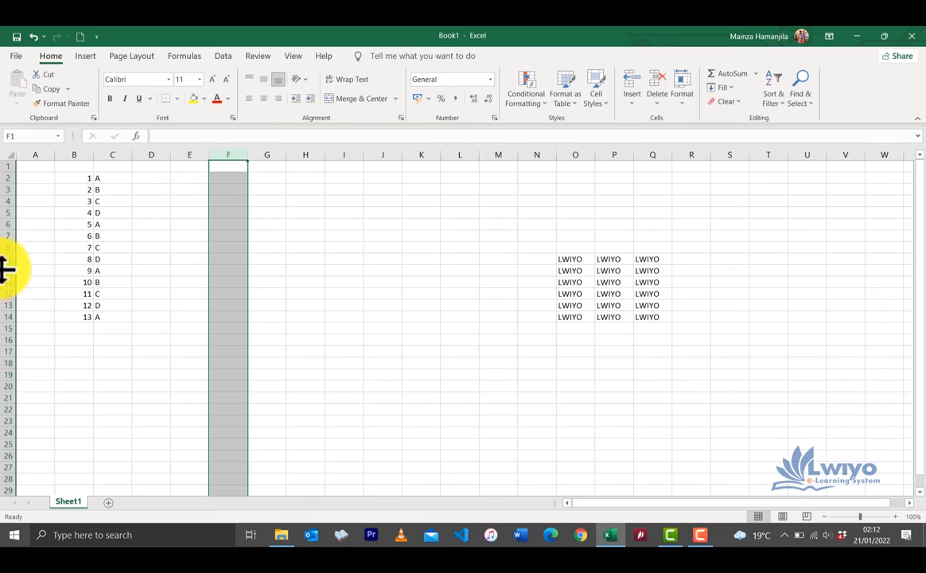
pyautogui.click(35, 271)
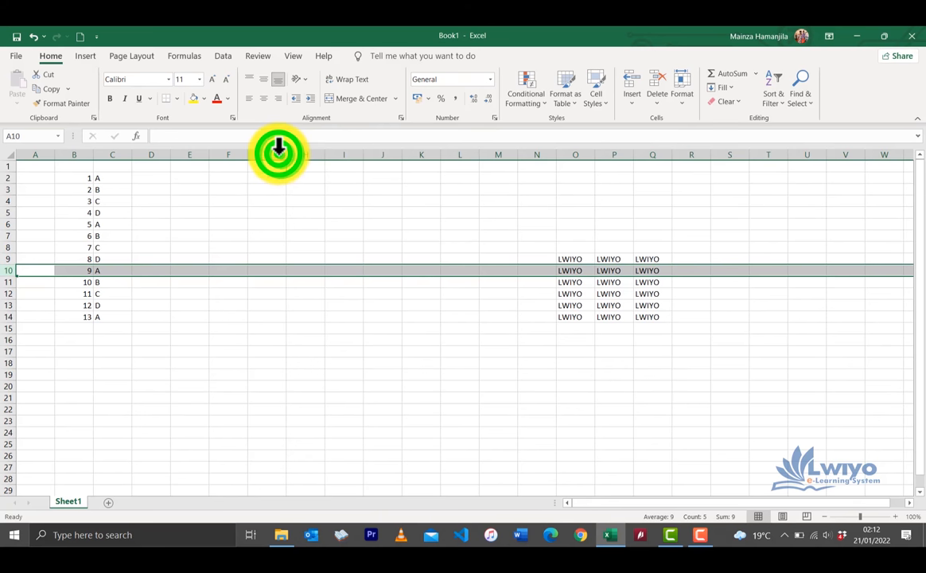
pyautogui.click(278, 154)
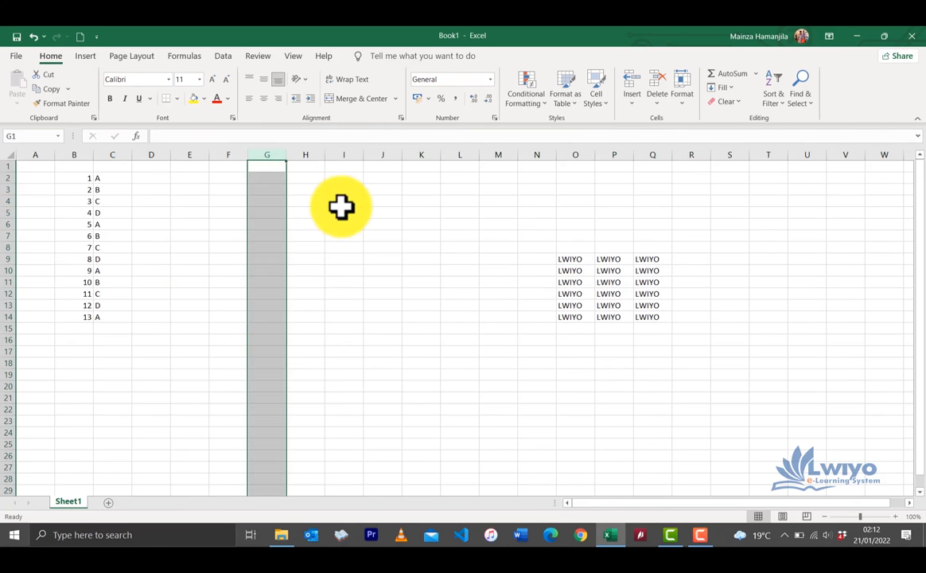
pyautogui.click(344, 200)
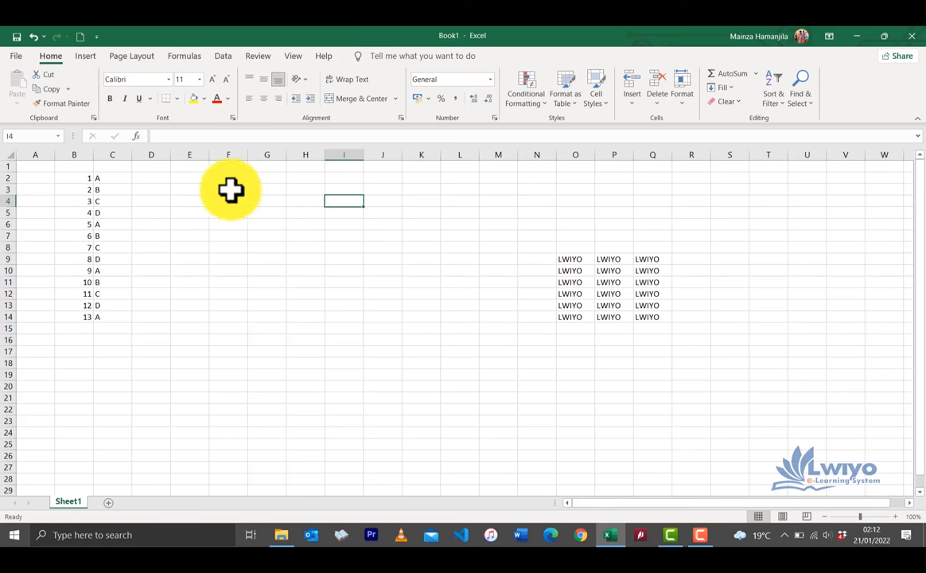
pyautogui.moveTo(120, 169)
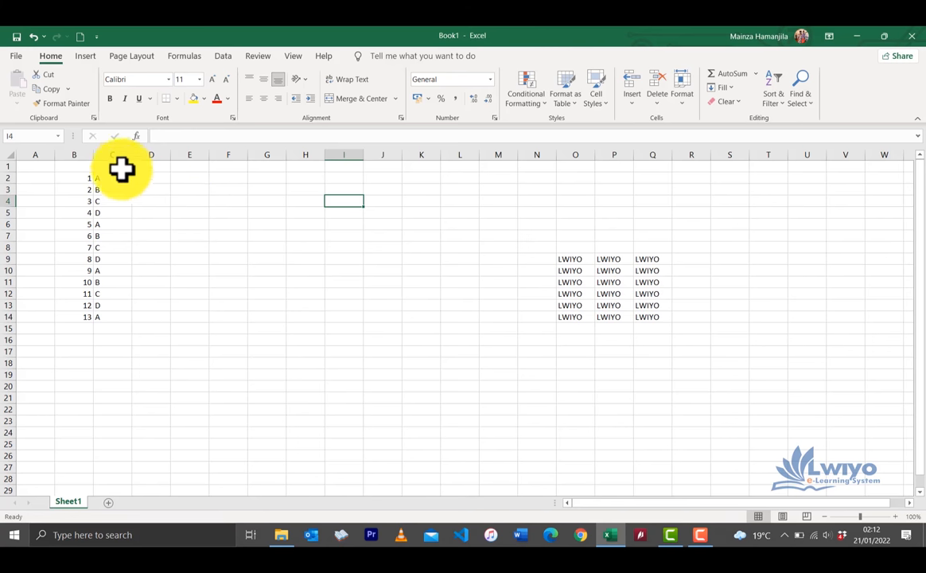
pyautogui.moveTo(131, 156)
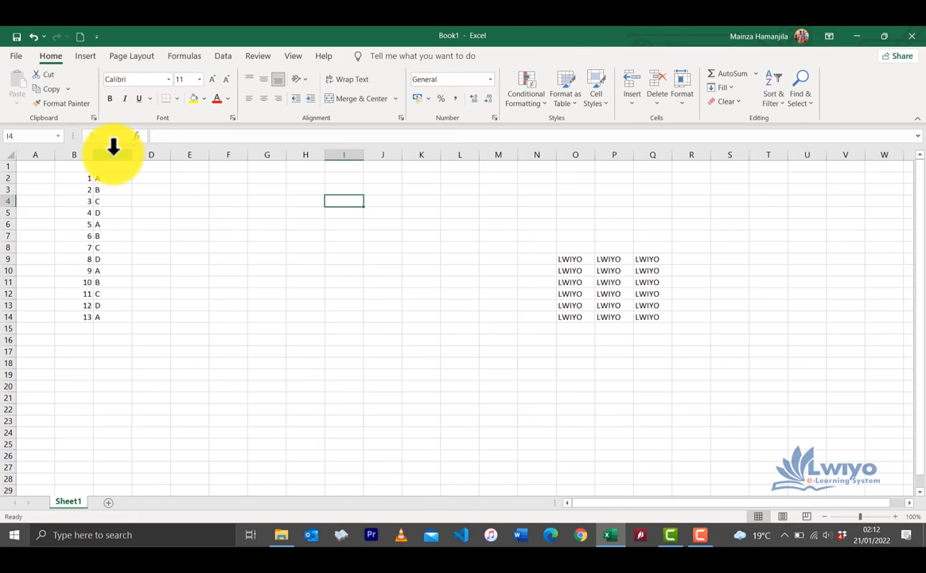
pyautogui.moveTo(131, 156)
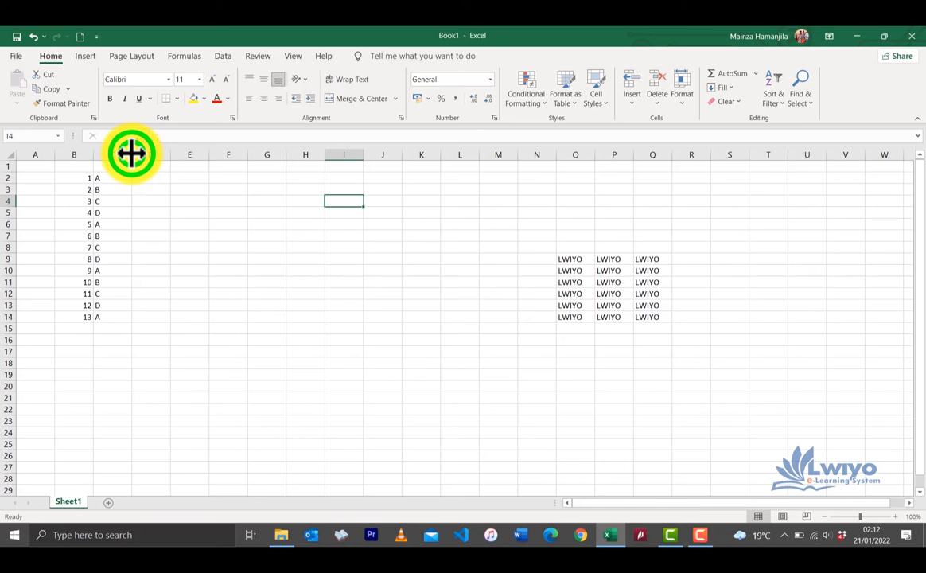
# Widen column C and stretch row 4 to several times the normal row height
pyautogui.moveTo(131, 154); pyautogui.dragTo(247, 154)
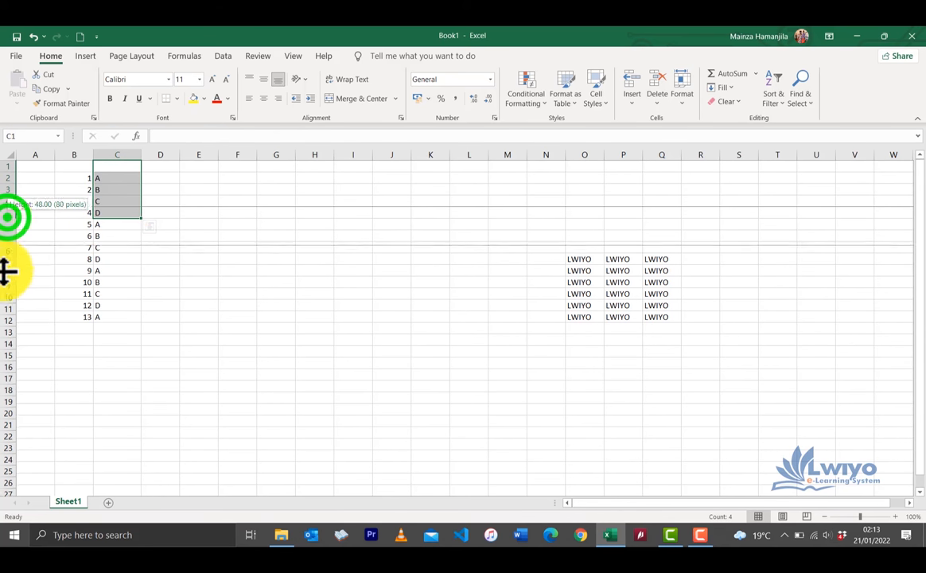
pyautogui.moveTo(8, 213); pyautogui.dragTo(8, 363)
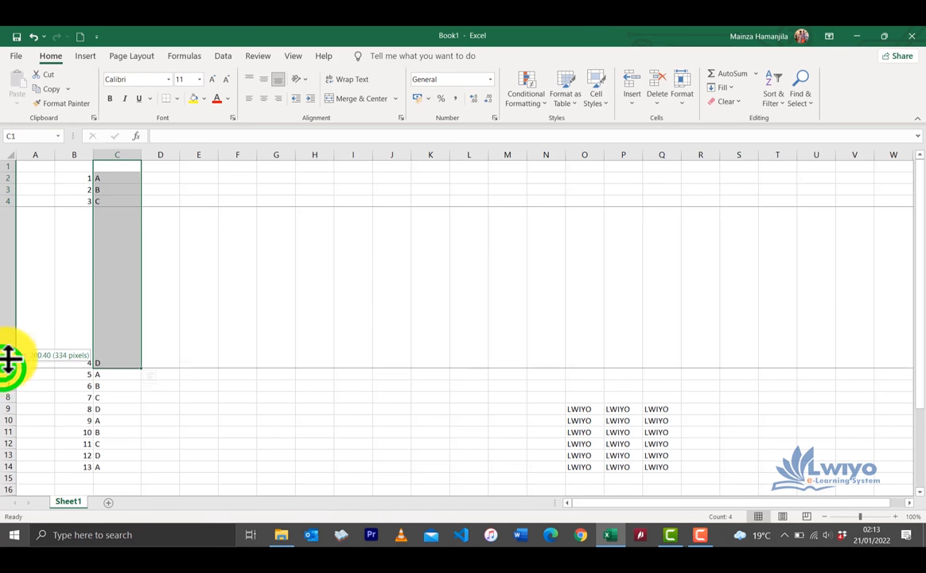
pyautogui.moveTo(8, 363); pyautogui.dragTo(8, 213)
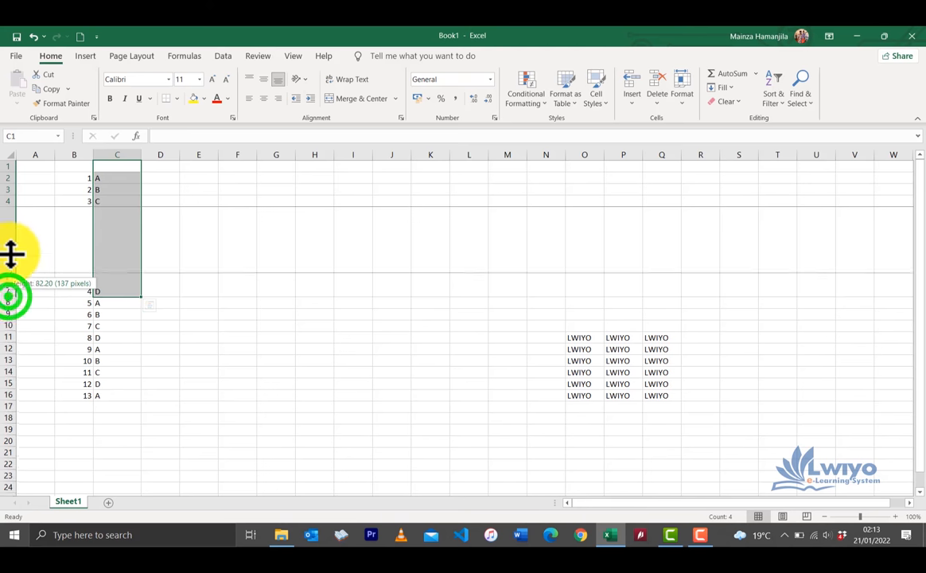
pyautogui.moveTo(8, 283); pyautogui.dragTo(8, 232)
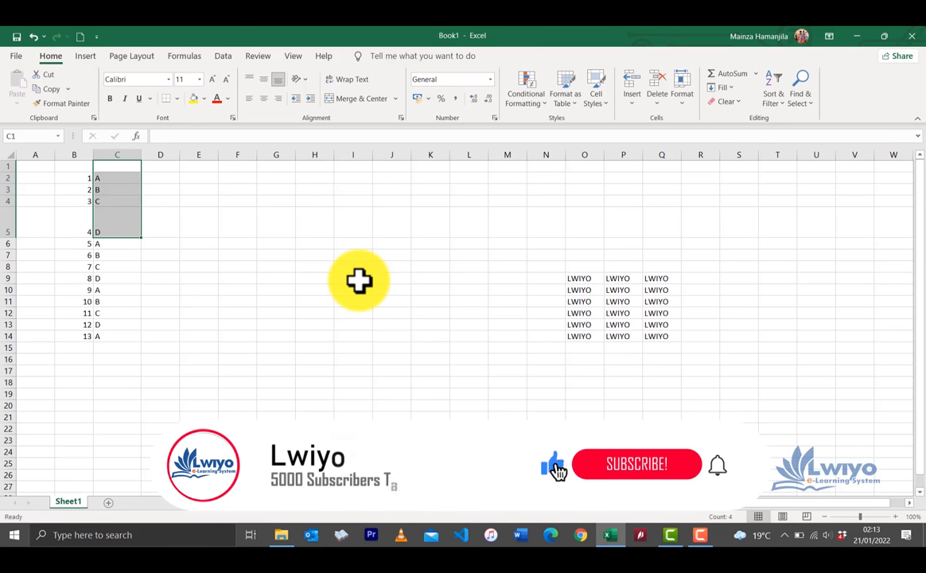
pyautogui.click(636, 464)
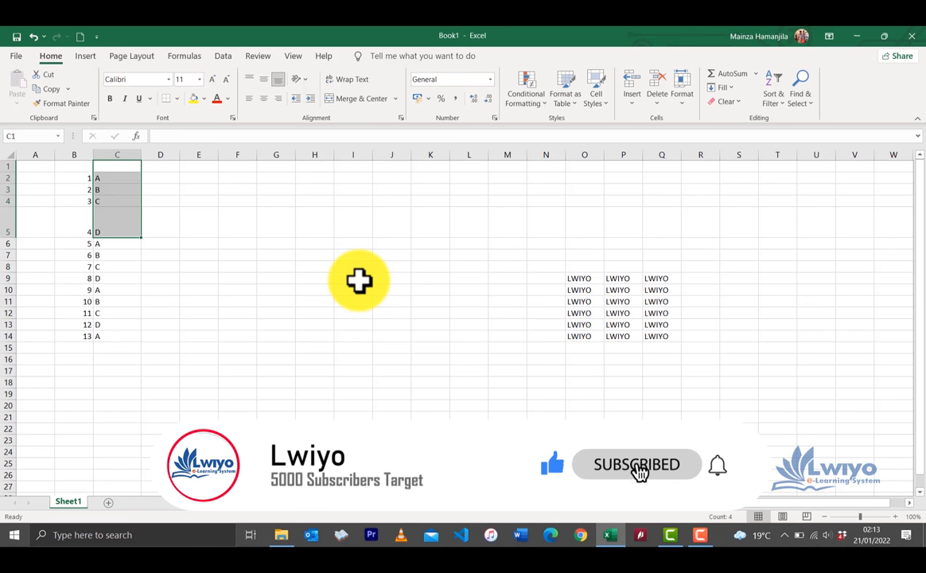